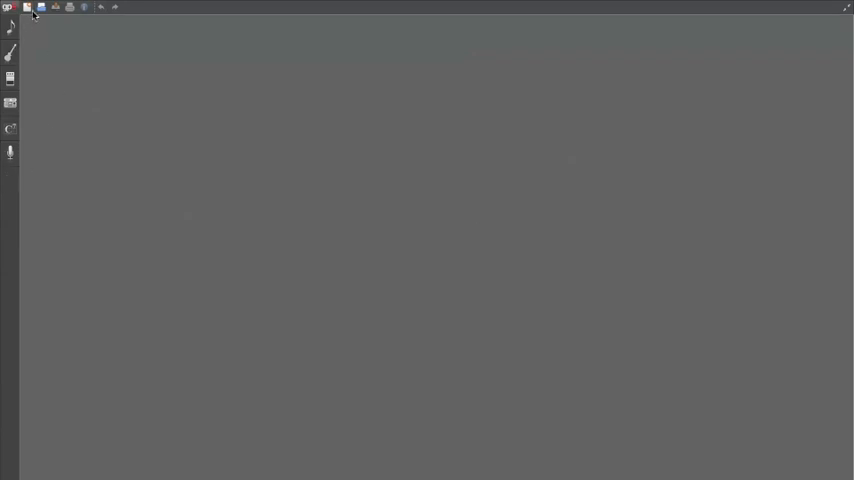
# Step: Show the stylesheet's Systems & Staves layout settings from the File menu
pyautogui.click(239, 6)
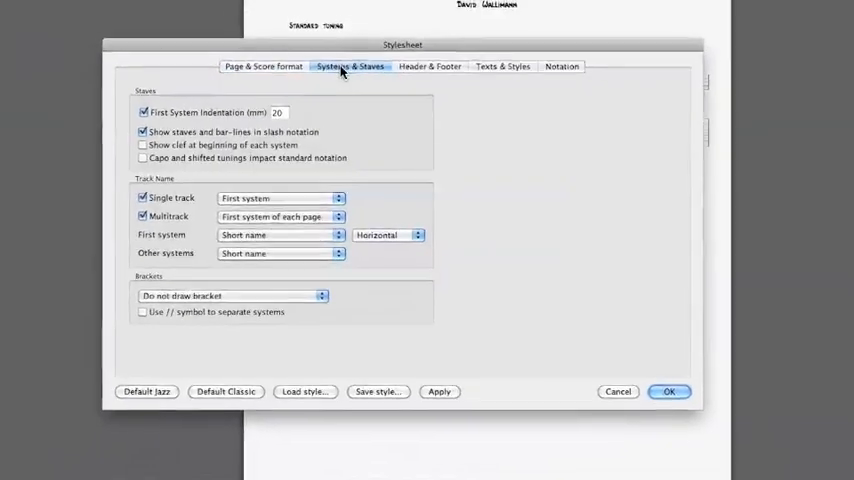
pyautogui.click(669, 391)
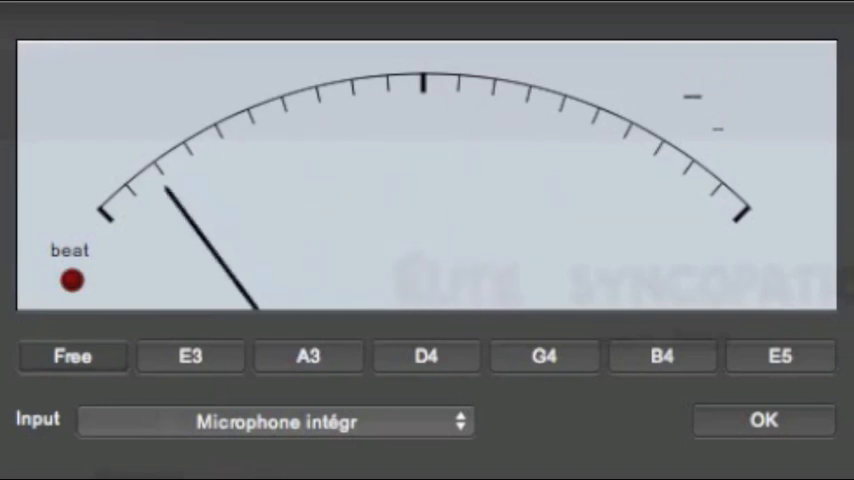
# Step: Open the tuner in Free mode with built-in microphone input and E3–E5 string targets
pyautogui.click(764, 420)
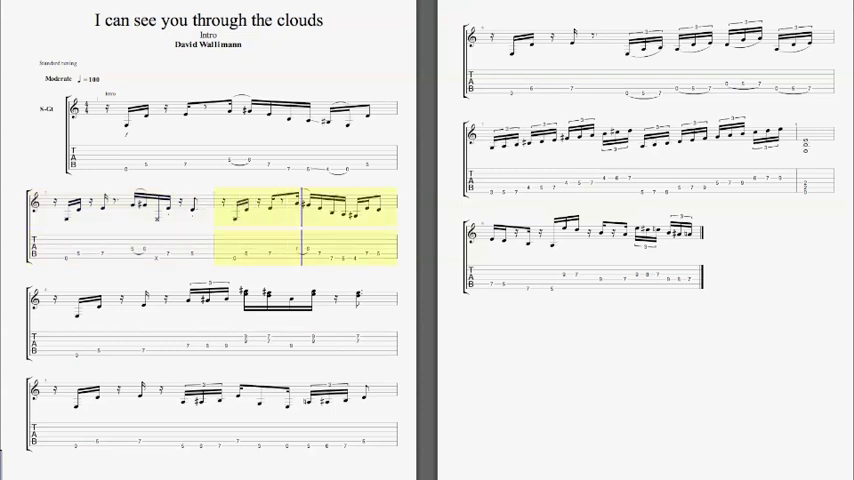
# Step: Show the File > Export submenu listing MIDI, ASCII, MusicXML, WAV, PNG and PDF
pyautogui.click(69, 5)
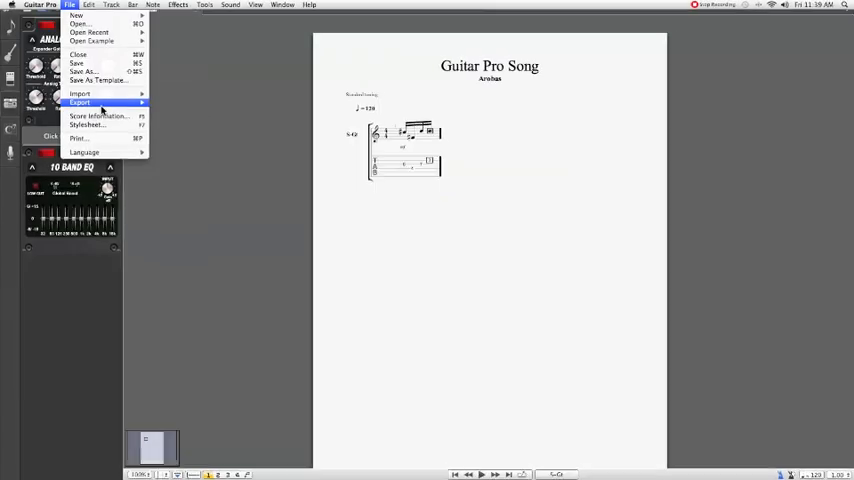
pyautogui.click(80, 102)
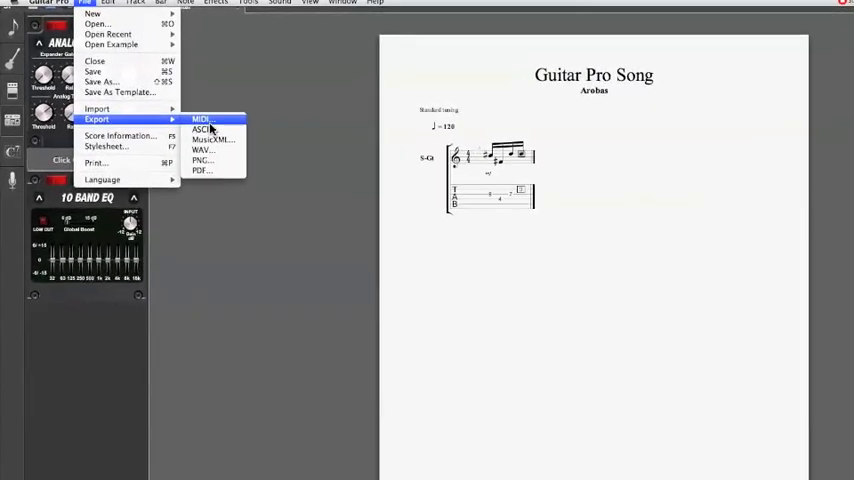